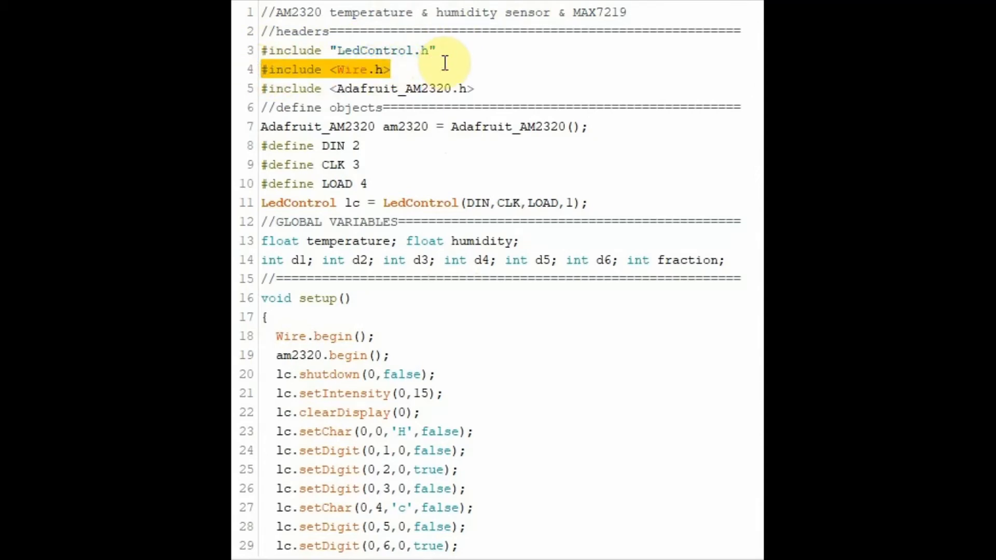
Step: Highlight the global variable declarations, then the lc.shutdown through lc.setDigit calls in setup()
{"action": "left_click", "coordinate": [475, 88]}
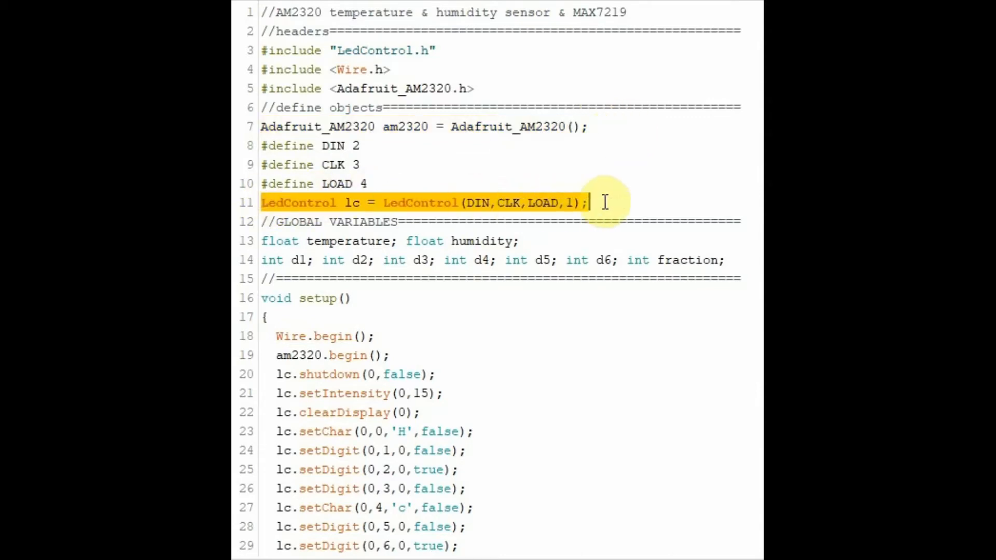
{"action": "mouse_move", "coordinate": [611, 177]}
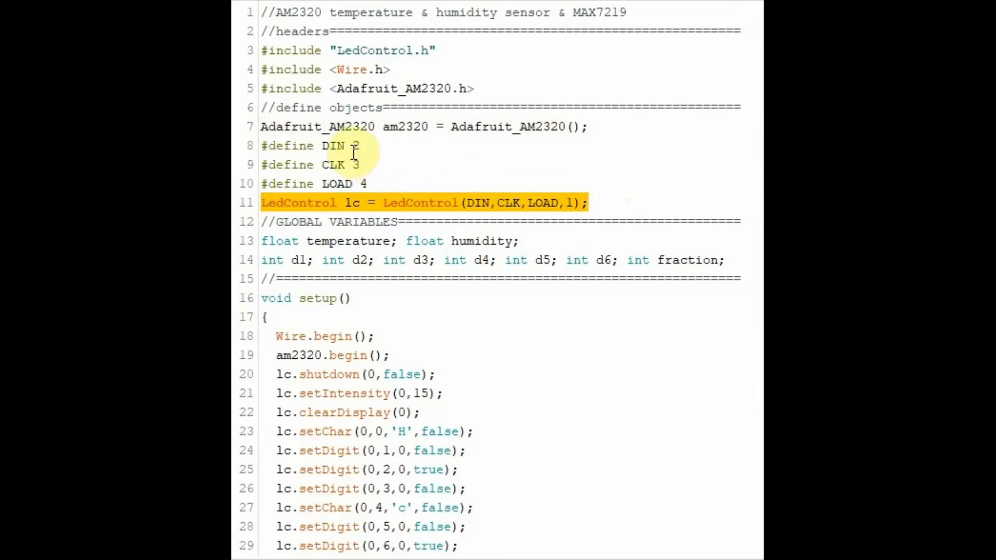
{"action": "left_click", "coordinate": [356, 145]}
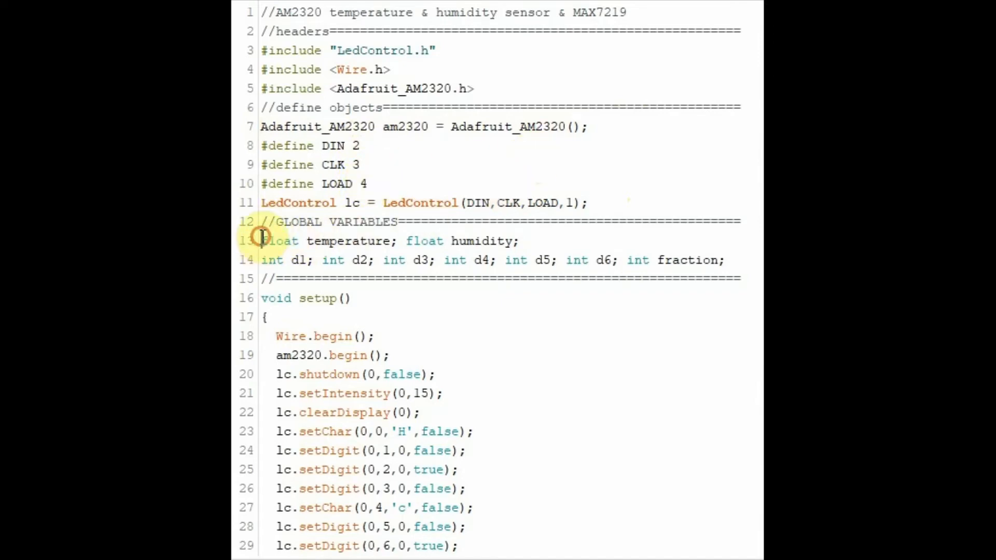
{"action": "left_click_drag", "start_coordinate": [261, 241], "coordinate": [724, 260]}
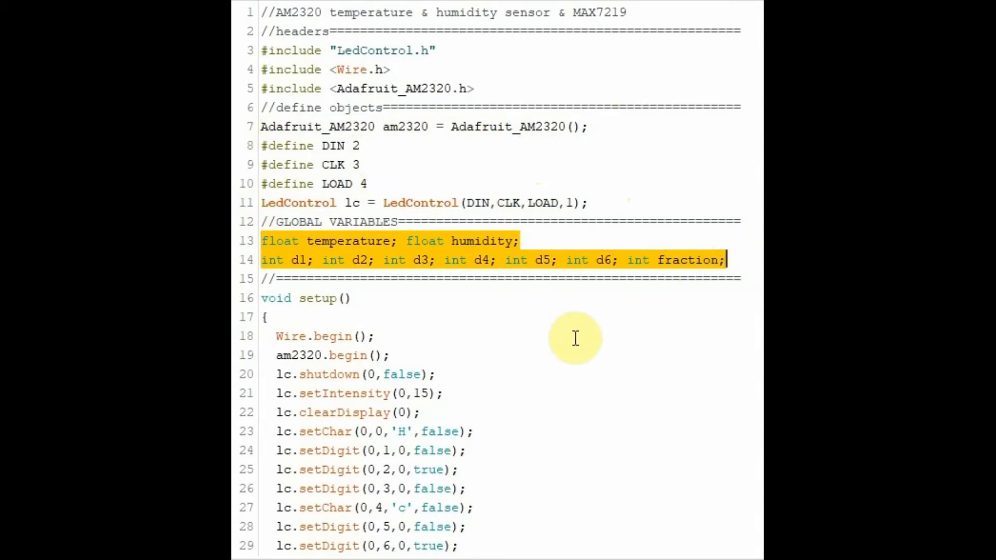
{"action": "scroll", "scroll_direction": "down", "scroll_amount": 3}
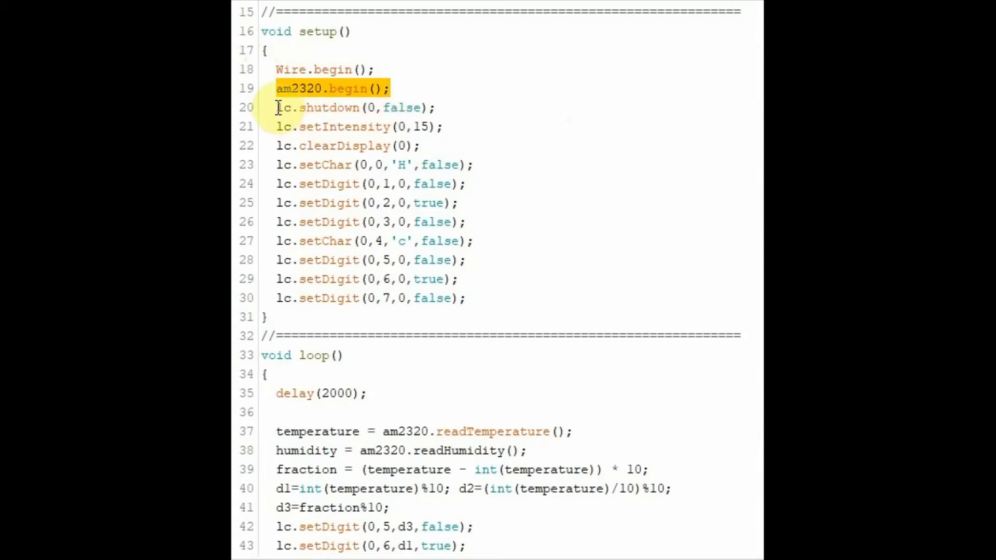
{"action": "left_click_drag", "start_coordinate": [277, 108], "coordinate": [463, 298]}
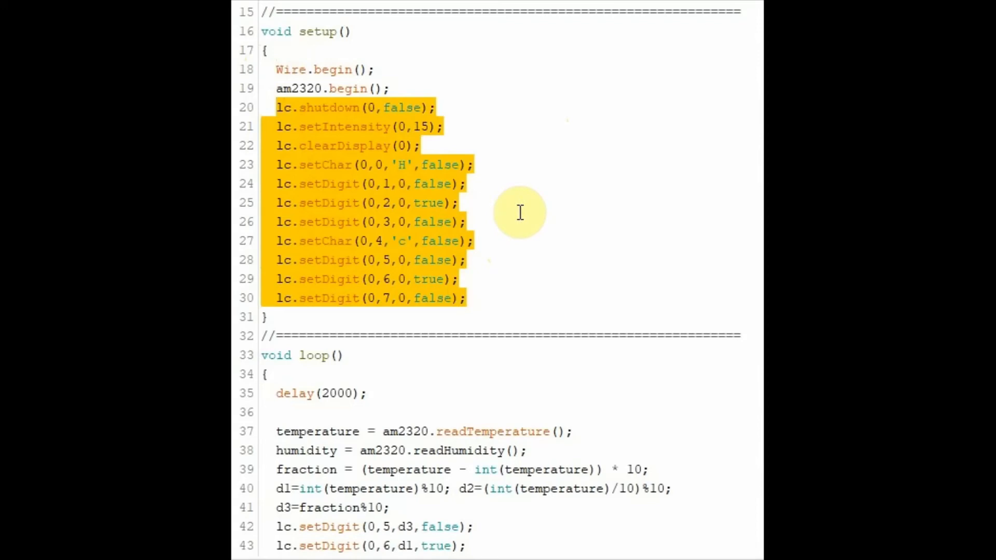
{"action": "mouse_move", "coordinate": [614, 222]}
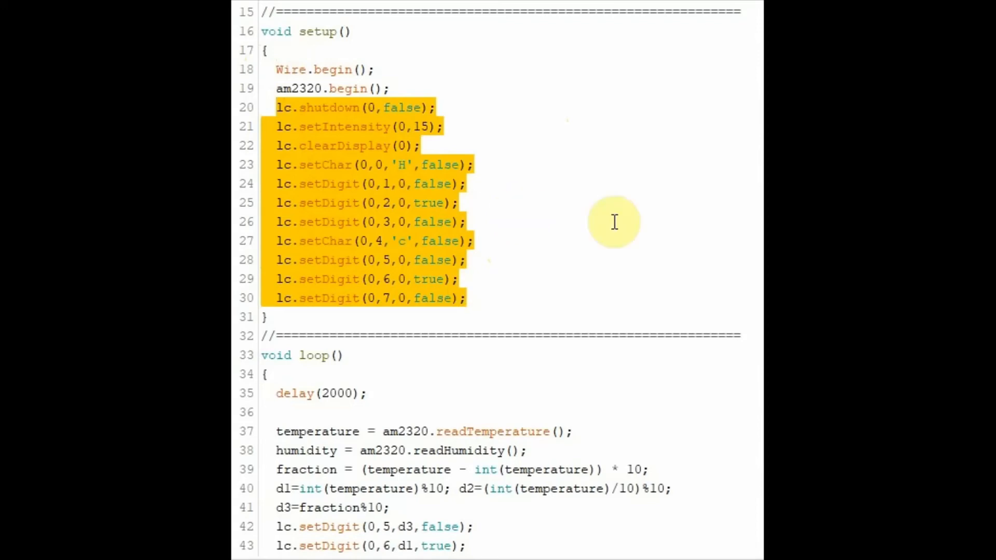
Step: Scroll down to loop() and clear the highlight on its header
{"action": "scroll", "scroll_direction": "down", "scroll_amount": 3}
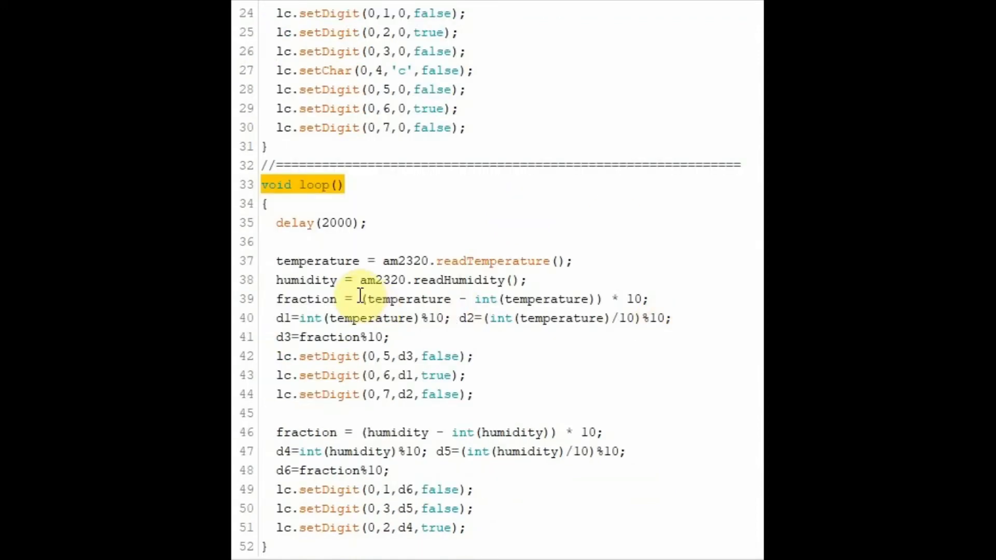
{"action": "left_click", "coordinate": [563, 260]}
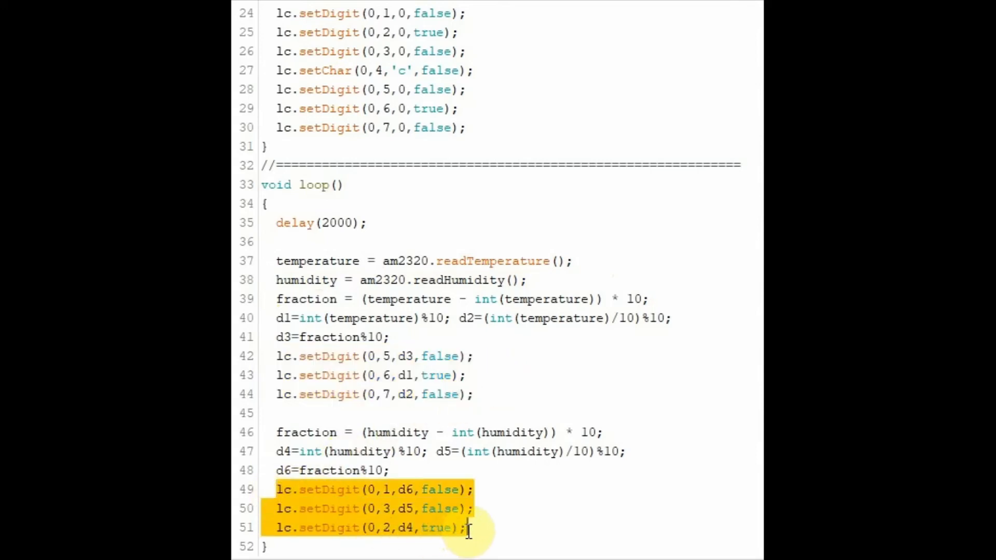
{"action": "mouse_move", "coordinate": [534, 503]}
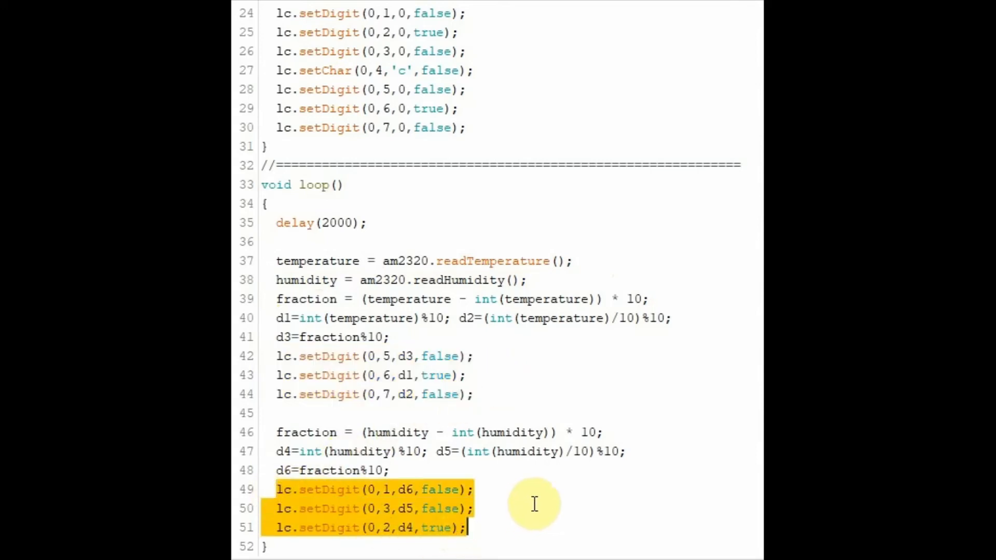